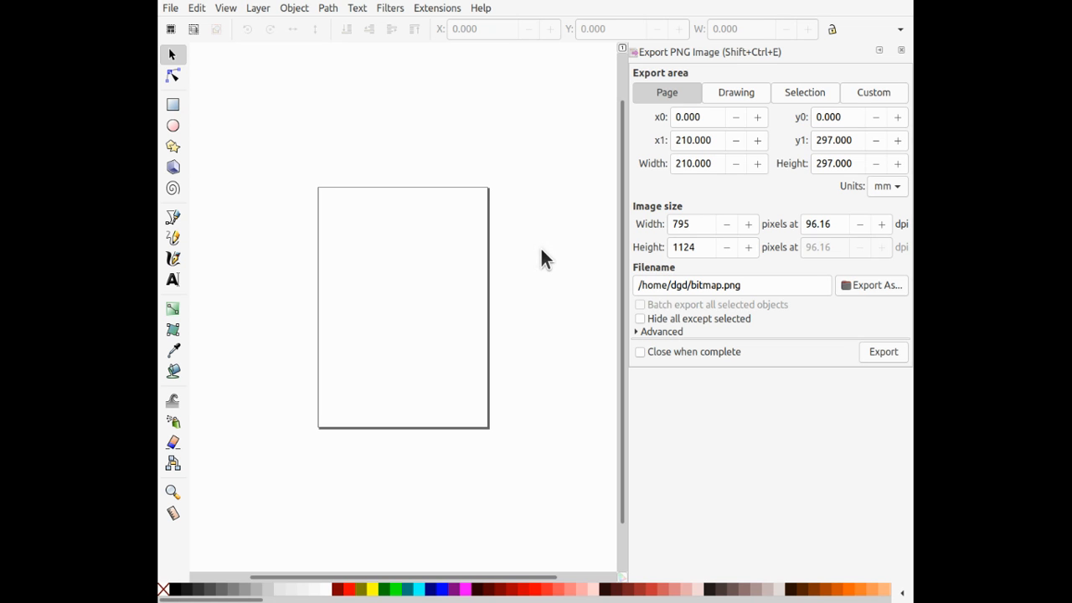
Dismiss the Export PNG Image dialog, leaving the blank A4 page.
click(897, 51)
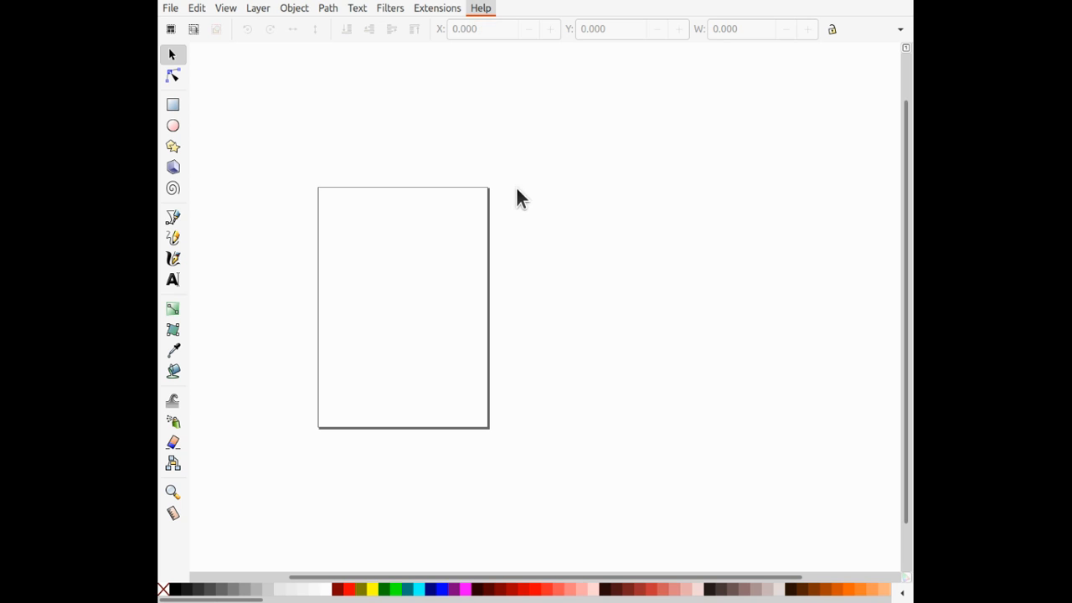
mouse_move(521, 233)
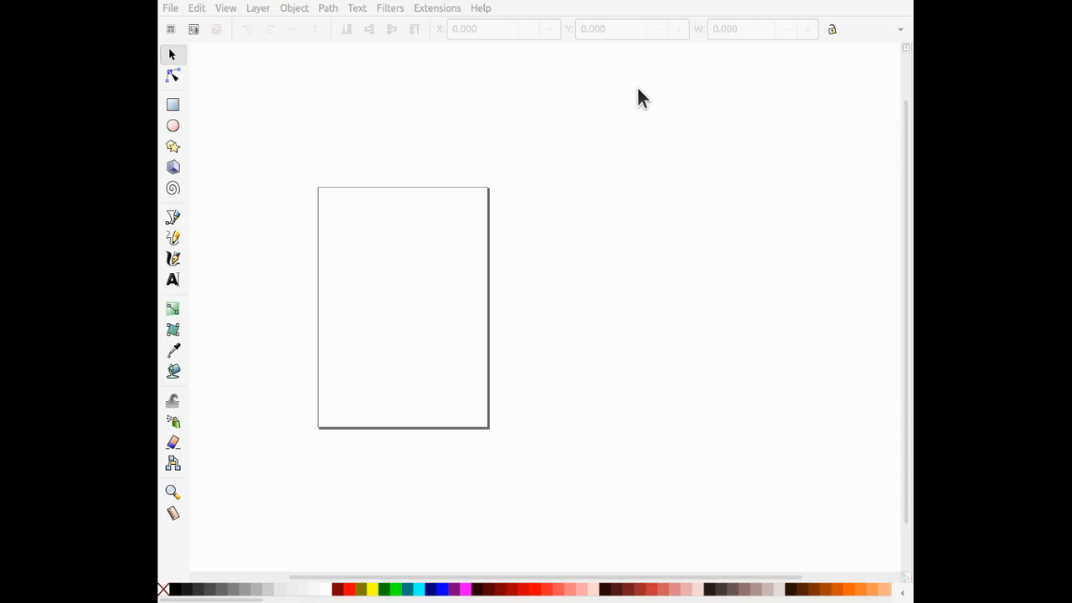
Activate the Text tool to start placing text on the page.
click(173, 280)
text(fasdfasdf)
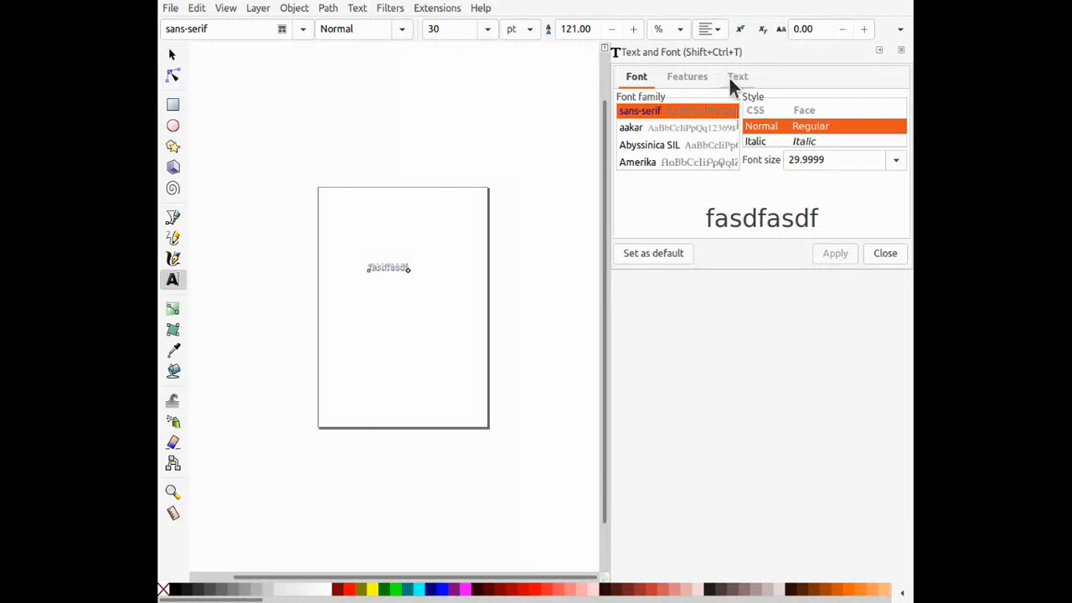
Review the font's Features options with Ligatures, East Asian and Feature Settings expanded, then return to Text.
click(686, 77)
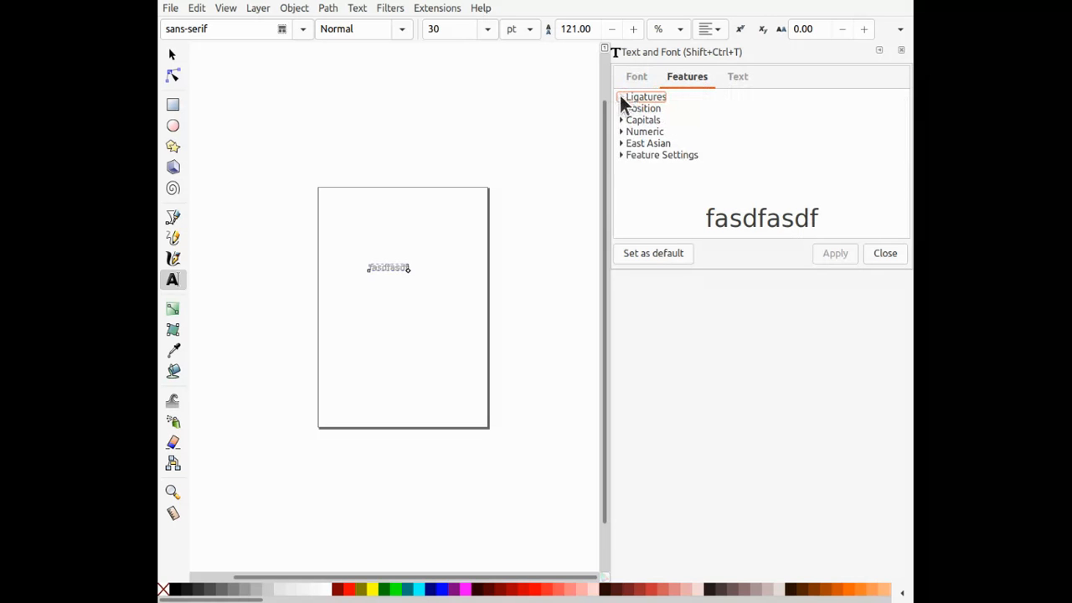
click(623, 96)
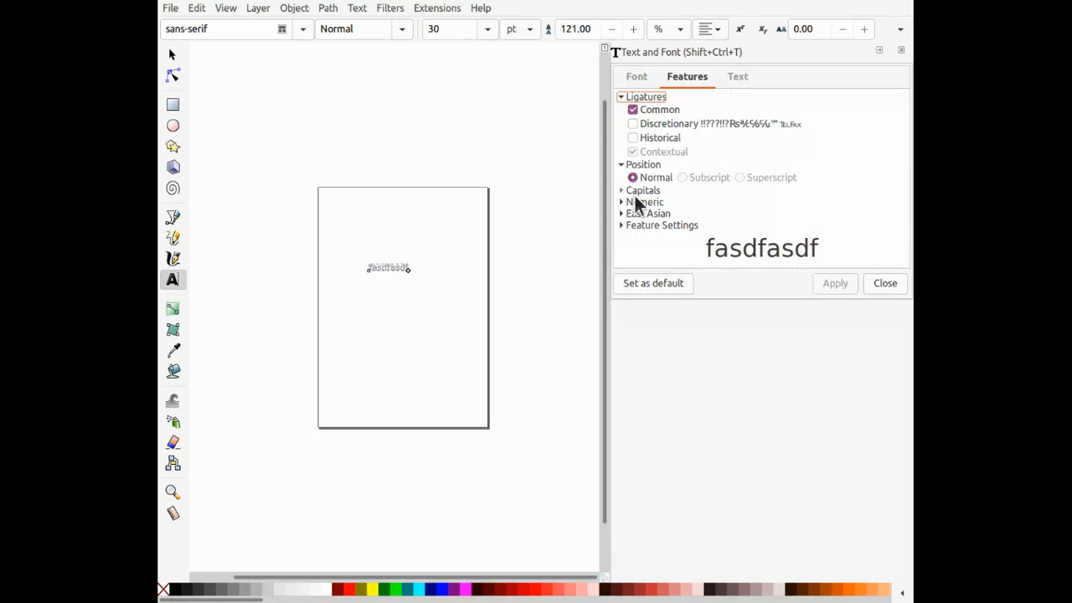
click(623, 212)
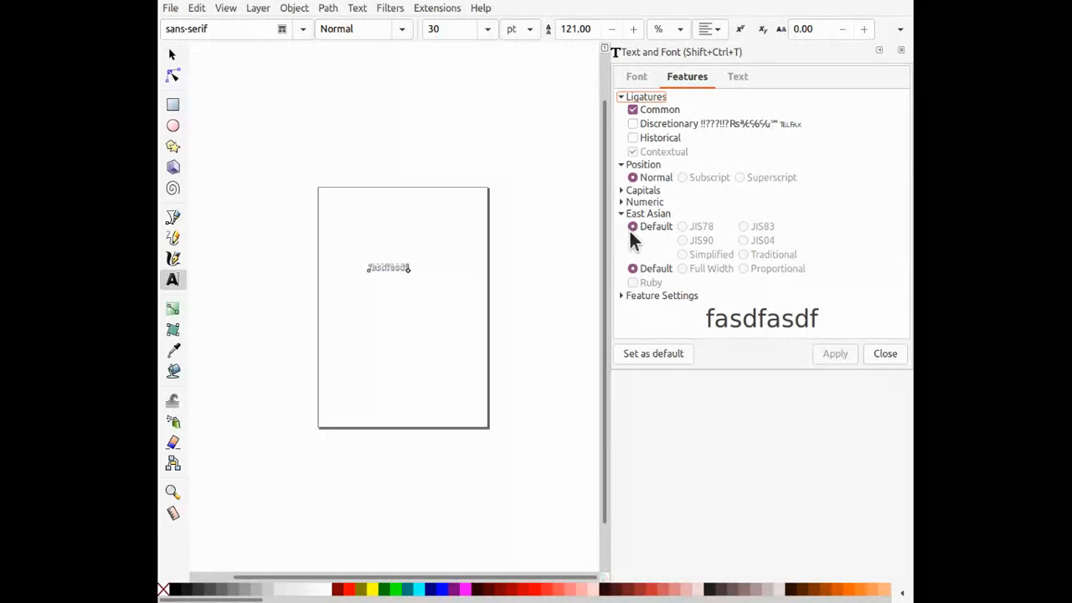
click(622, 294)
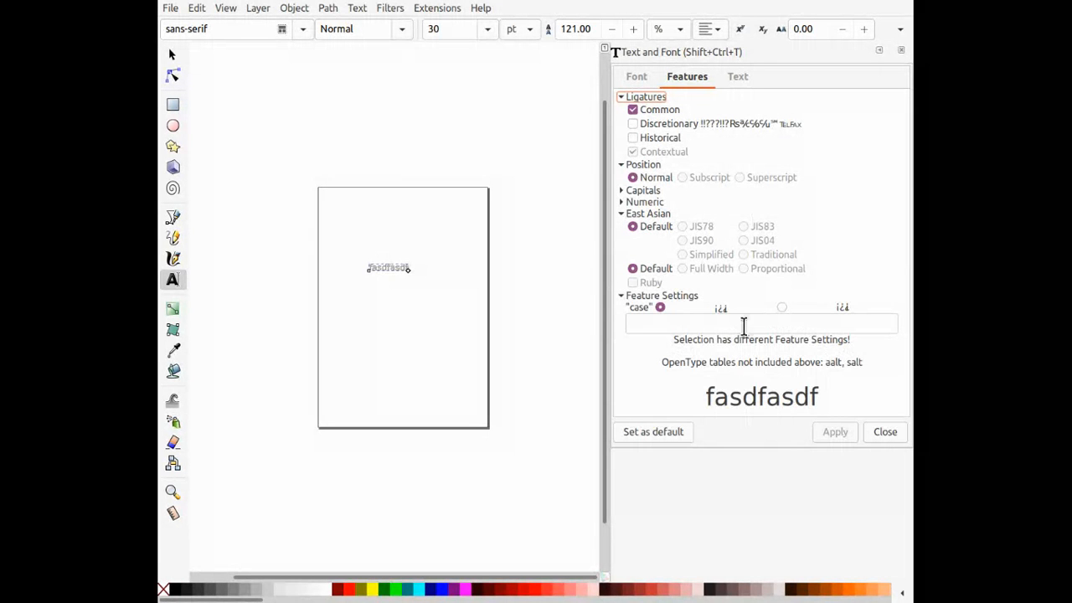
mouse_move(814, 385)
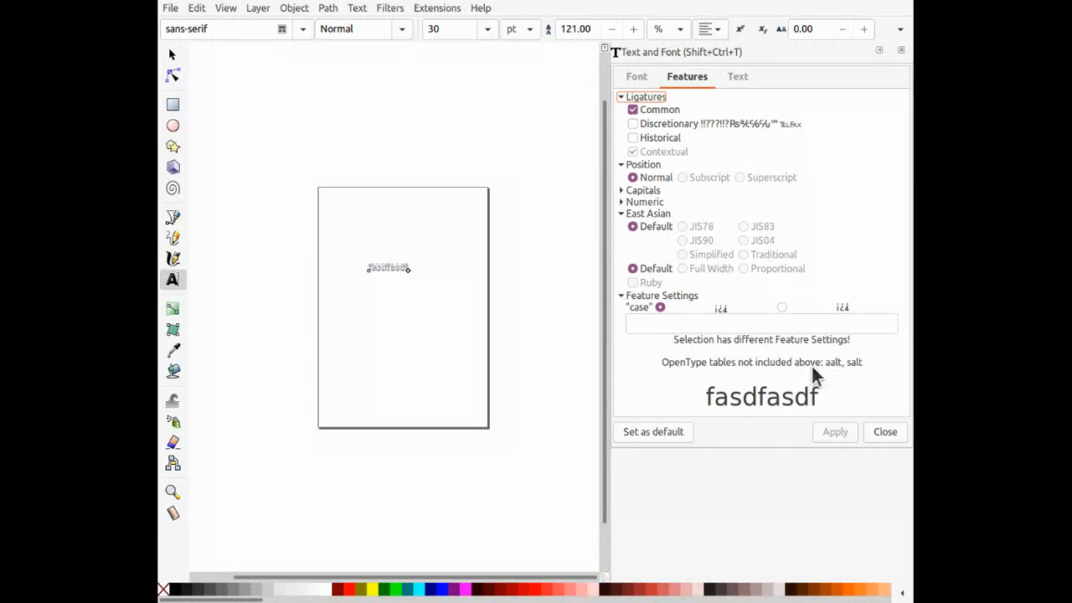
click(737, 77)
text(asdfasdf)
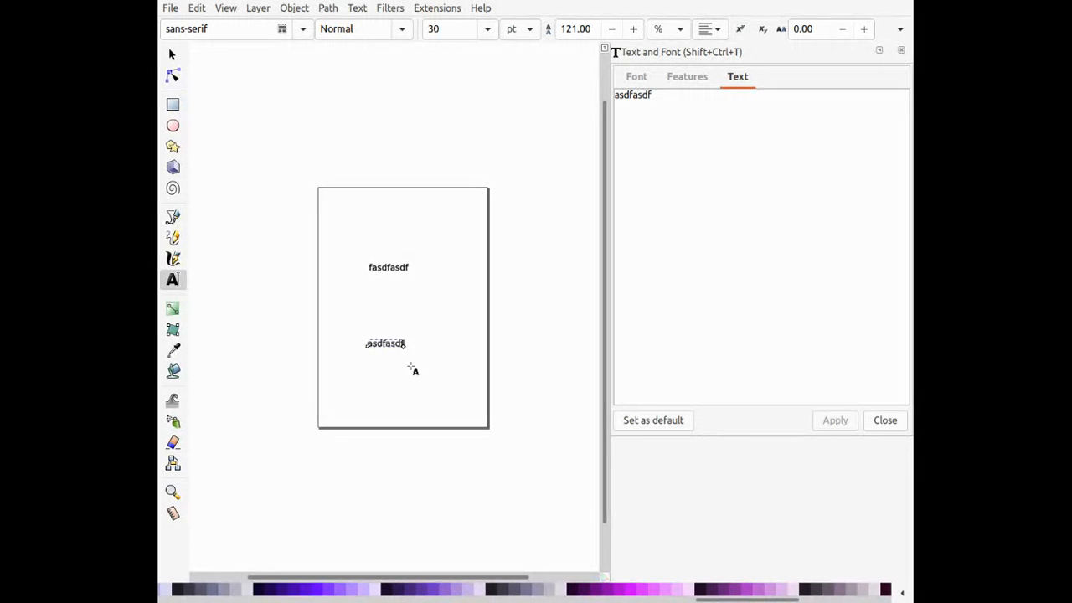
mouse_move(644, 452)
text(dafsdfa)
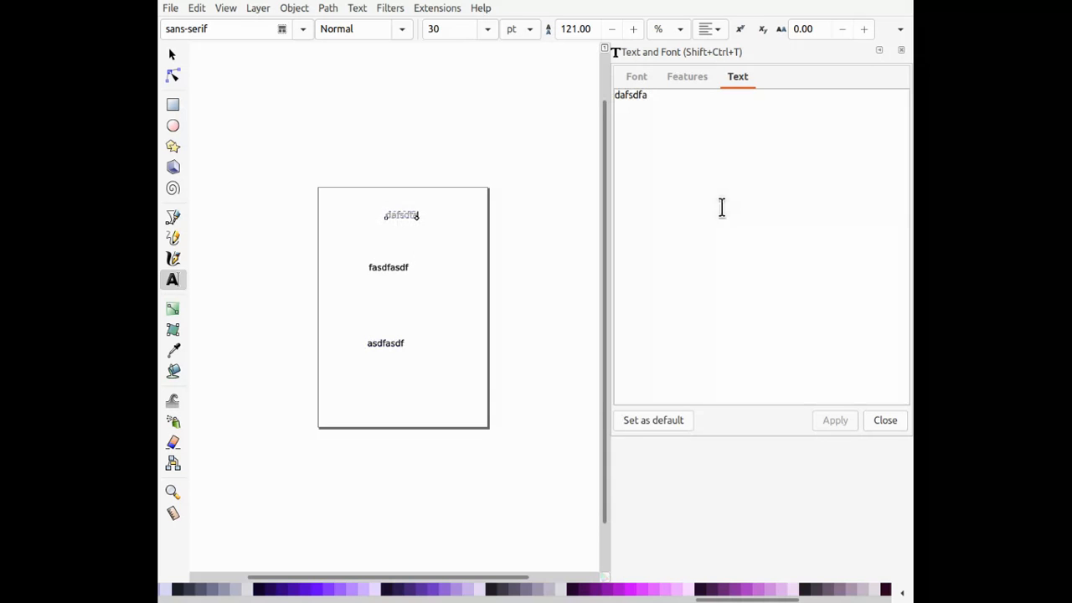
Commit the top 'dafsdfa' text object, giving three text objects on the page.
click(431, 258)
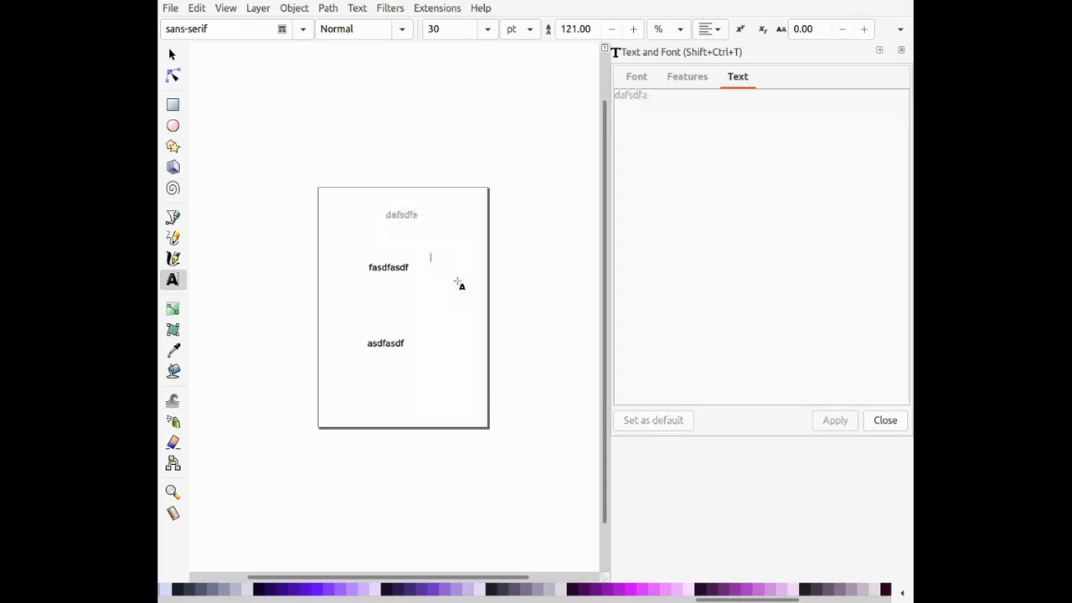